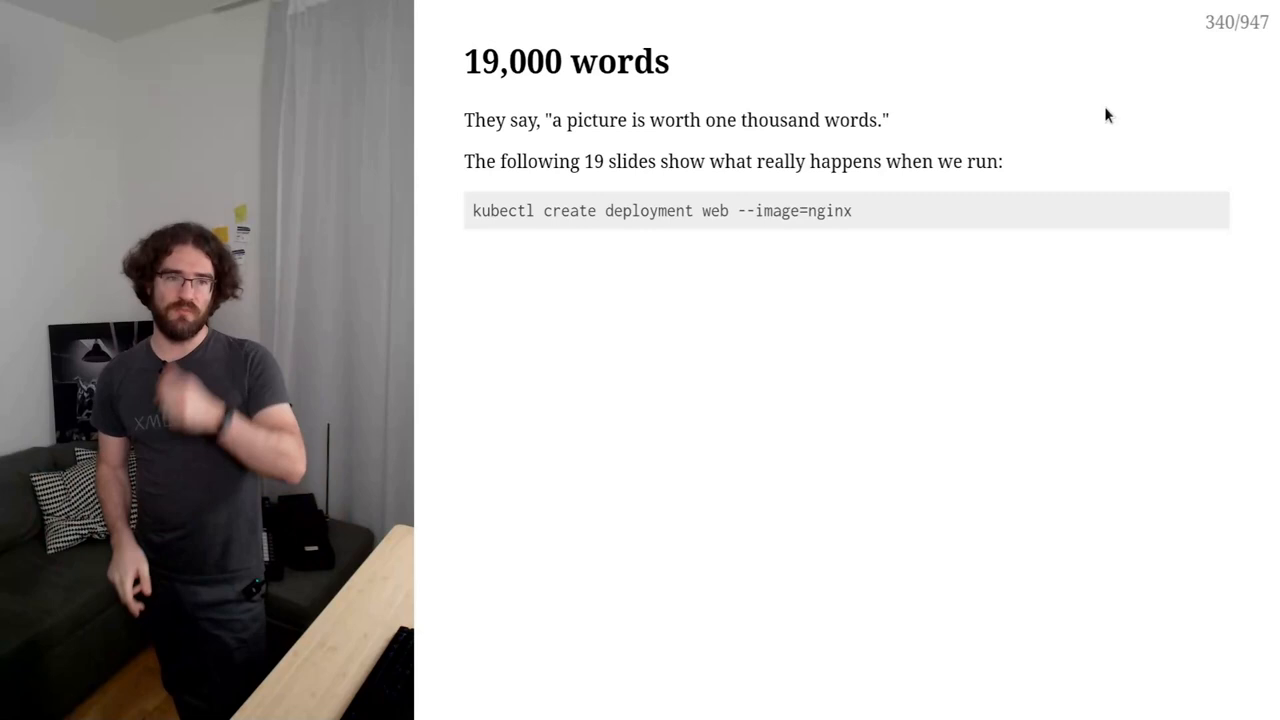
Advance past the '19,000 words' slide about kubectl create deployment web --image=nginx
key(right)
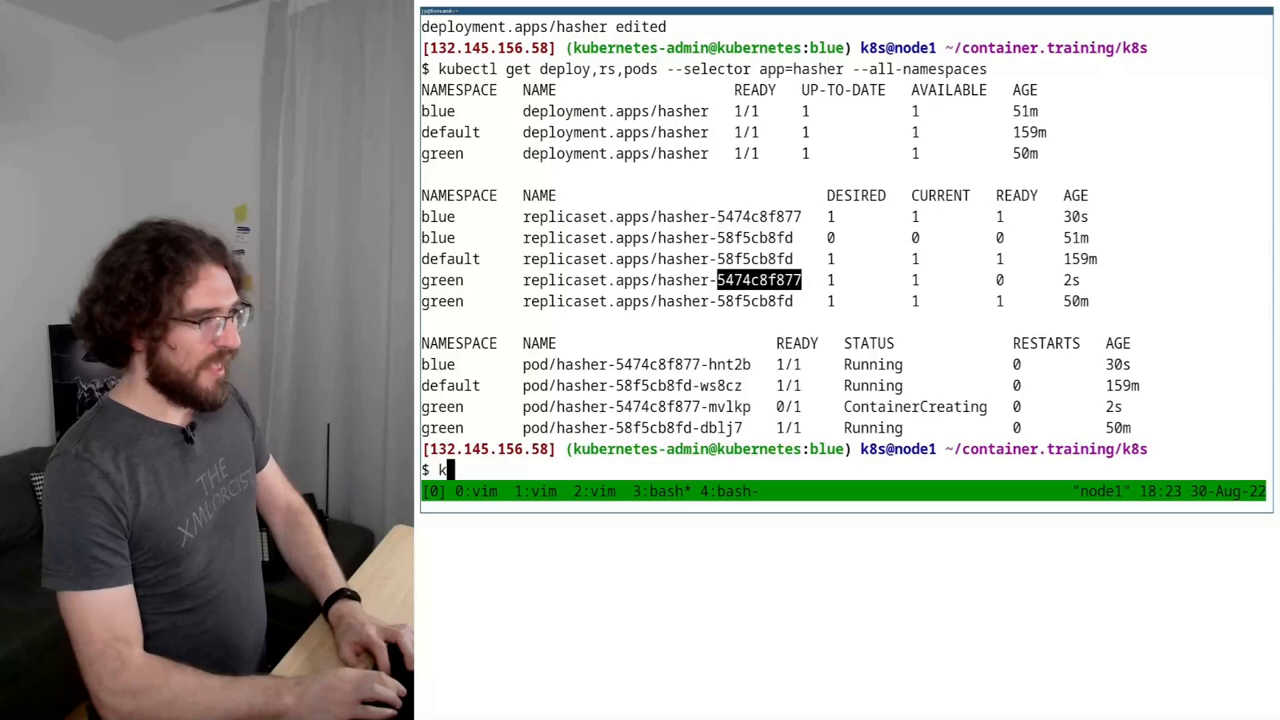
Start kubectl get pods -o wide --watch --output-watch-events above, then begin kubectl create deployment web below
text(ubectl get)
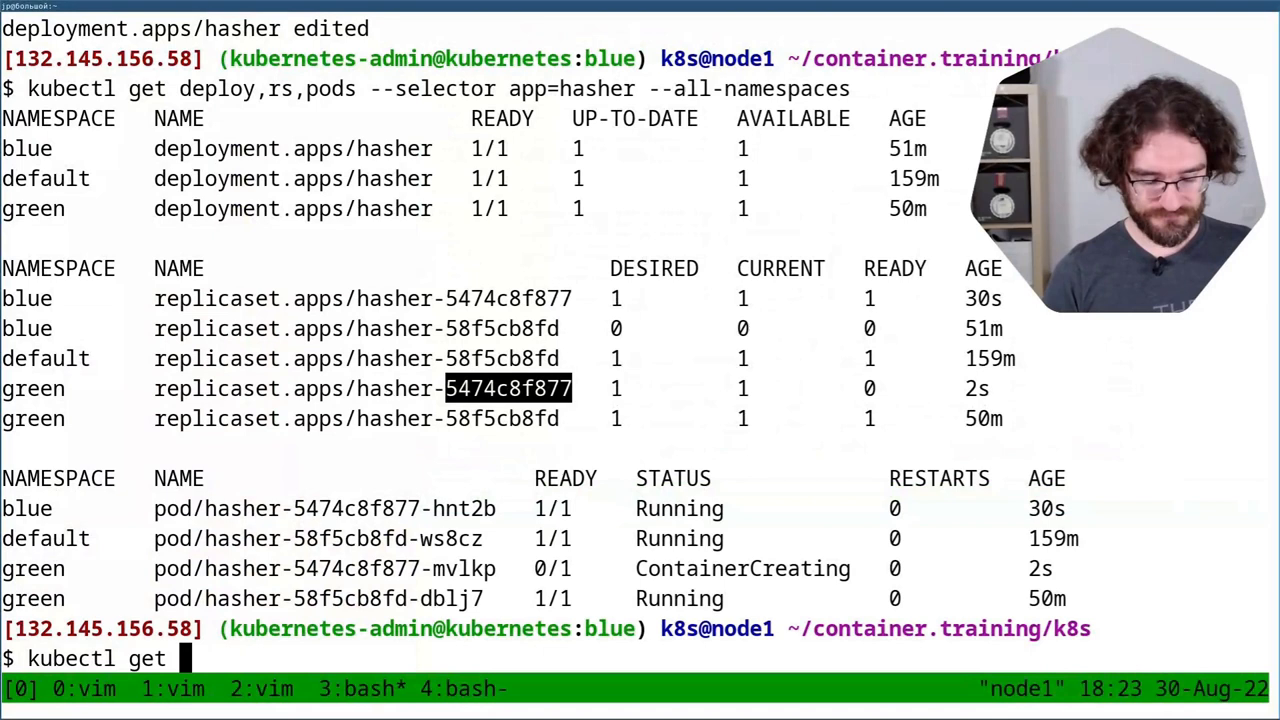
text(pods -o wide --watch --output-watch-events)
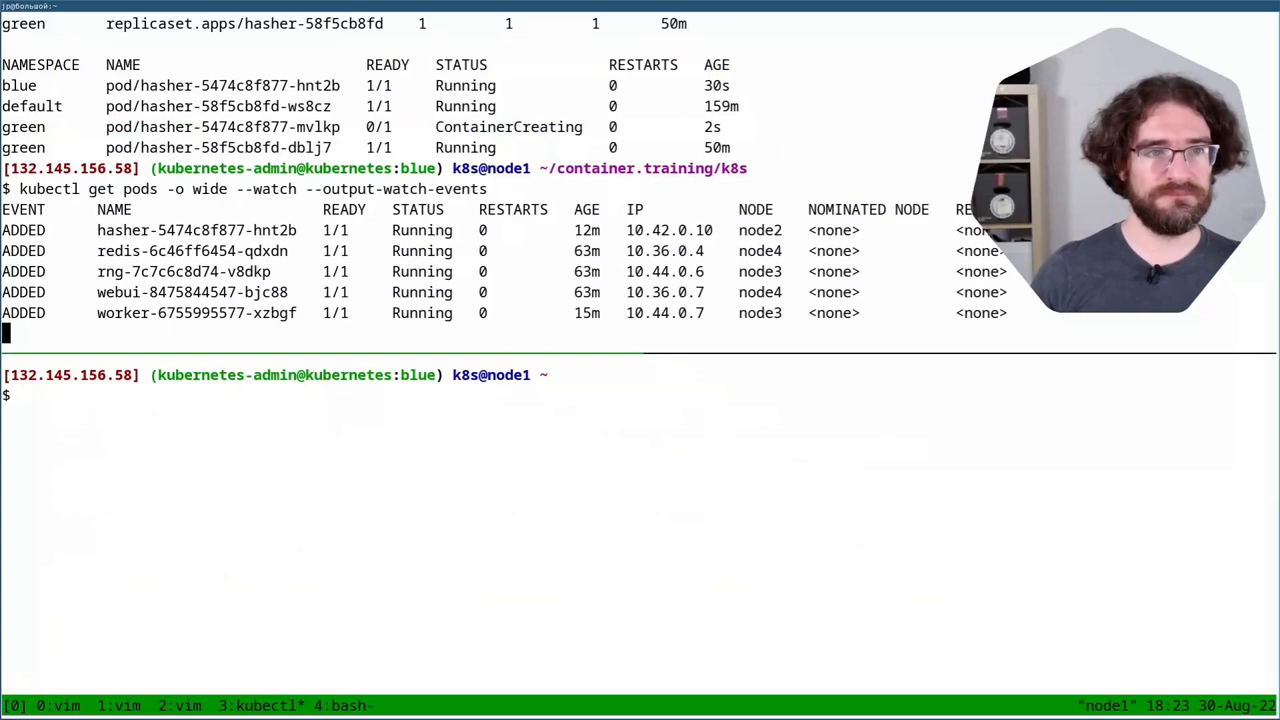
text(kubectl create deploymenbt w)
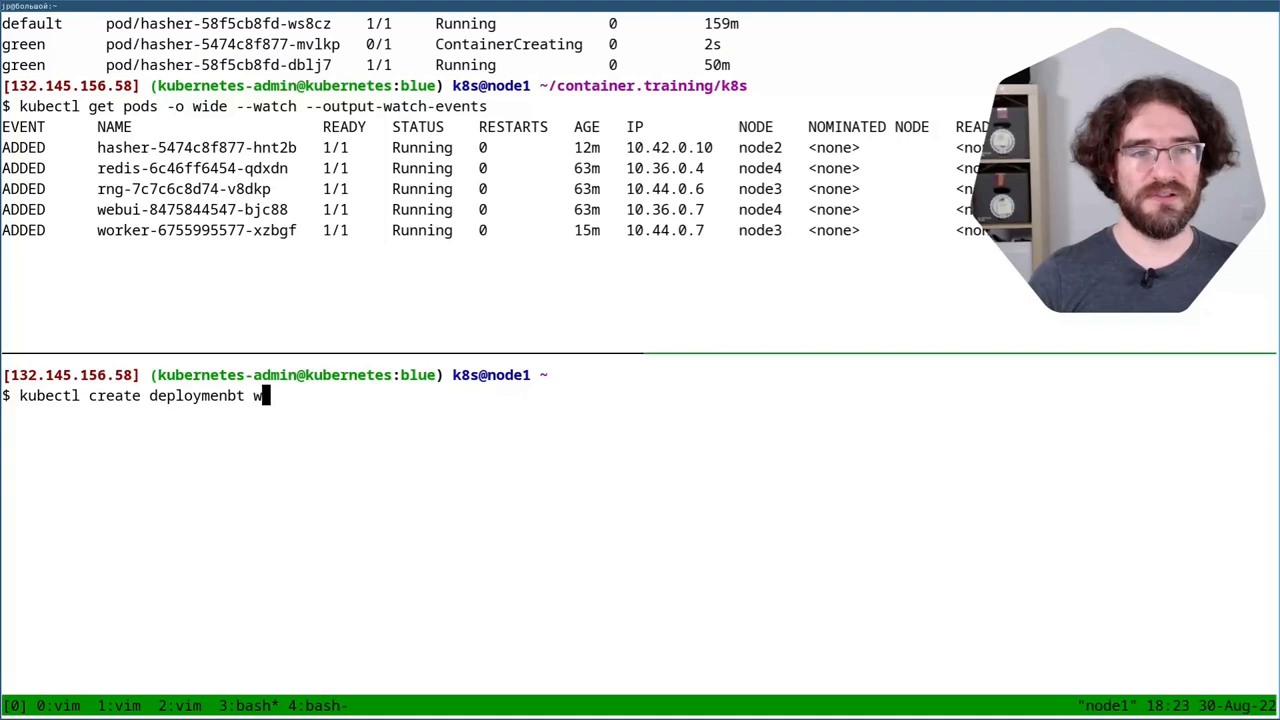